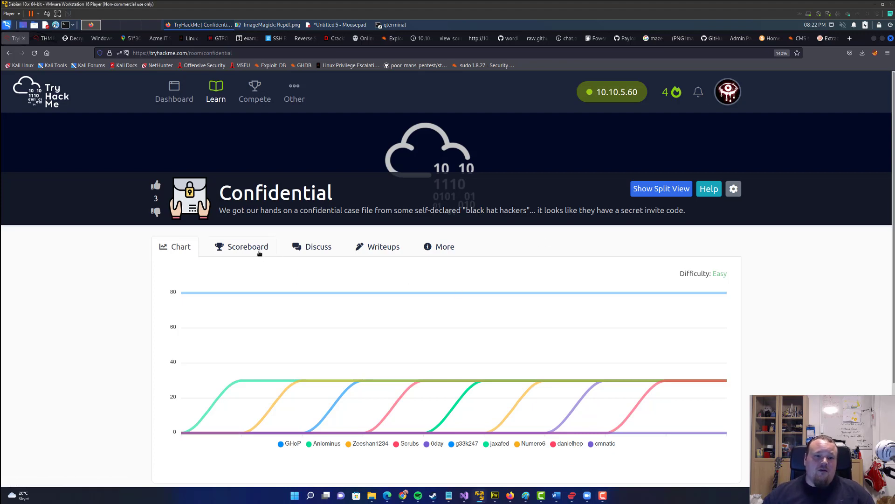
# Browse the room's scoreboard and completion chart, then highlight the task's opening sentence.
pyautogui.click(247, 246)
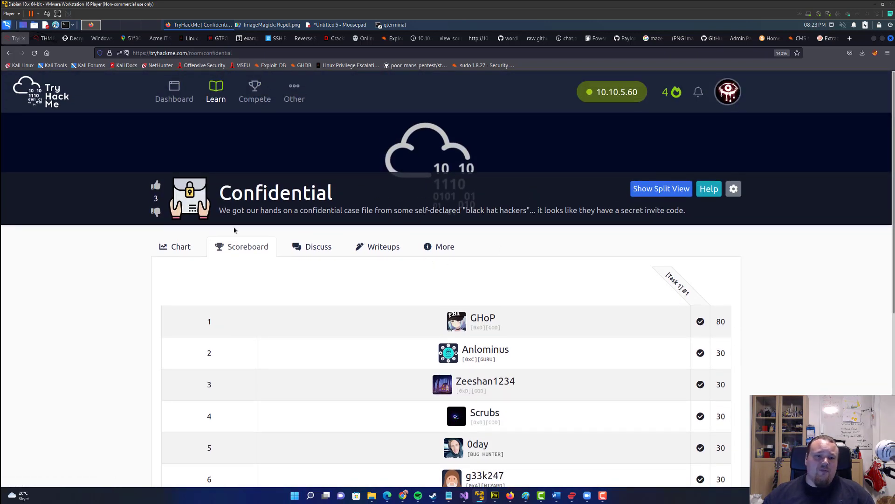
pyautogui.click(181, 247)
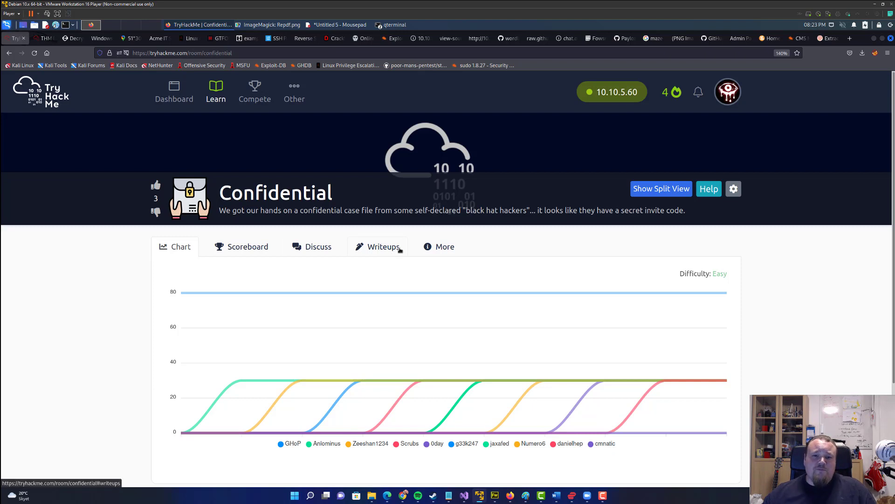
pyautogui.moveTo(493, 221)
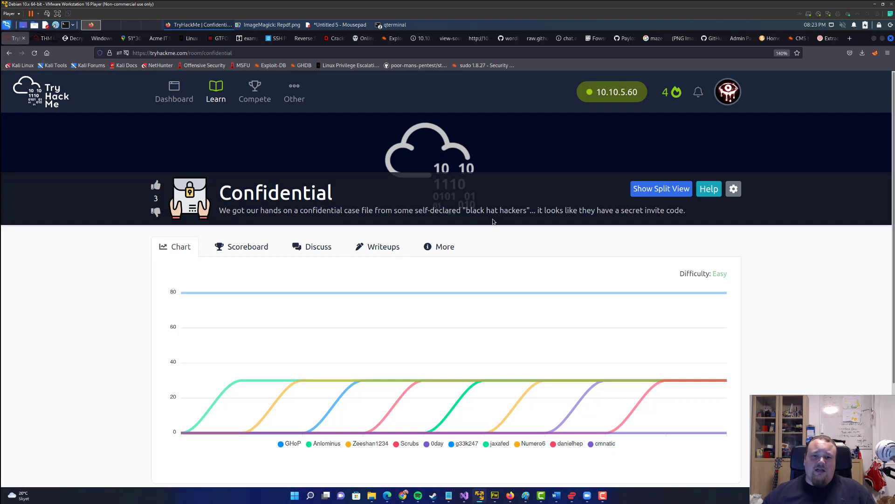
pyautogui.moveTo(549, 208)
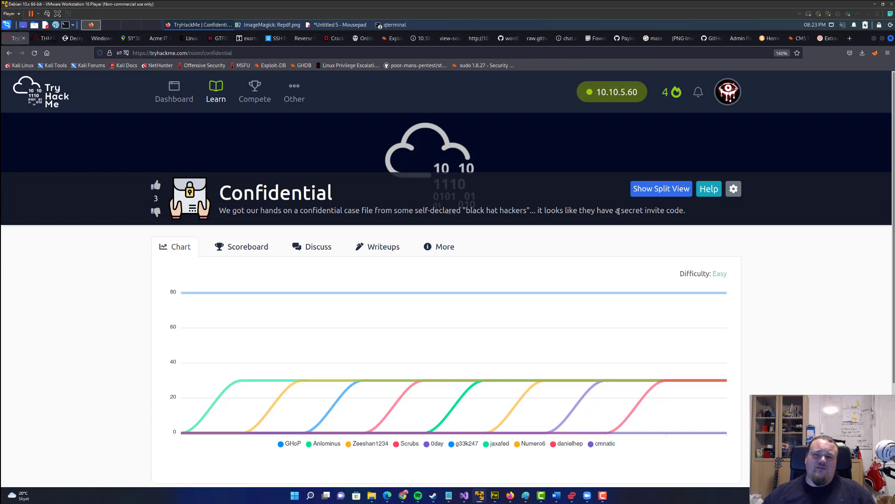
pyautogui.scroll(-3)
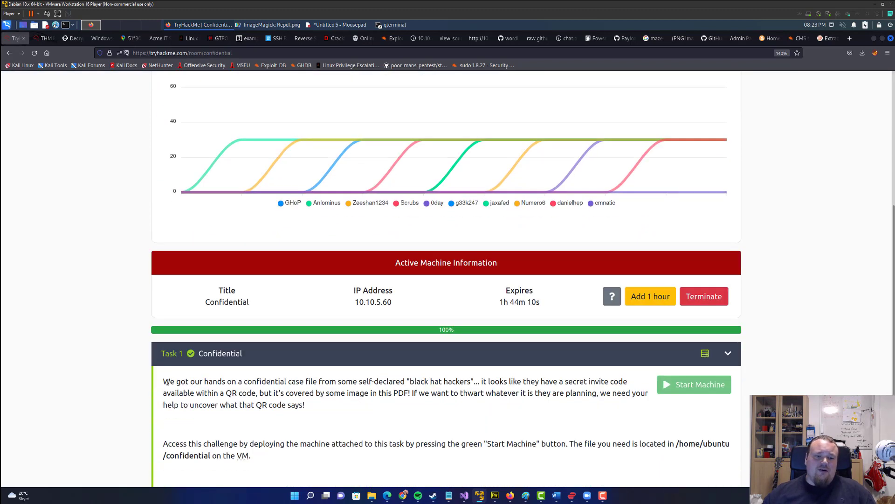
pyautogui.moveTo(163, 381); pyautogui.dragTo(486, 381)
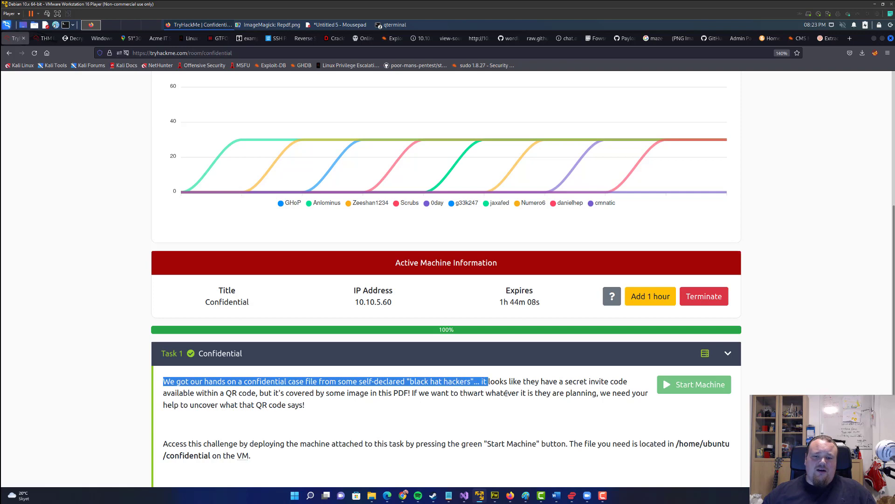
pyautogui.moveTo(486, 381); pyautogui.dragTo(402, 392)
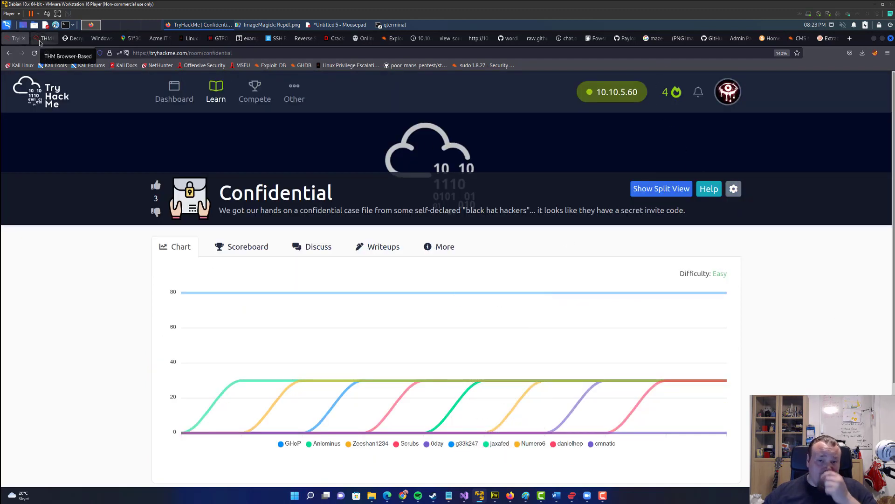
# On the browser-based AttackBox, zoom in the remote terminal's text.
pyautogui.click(46, 38)
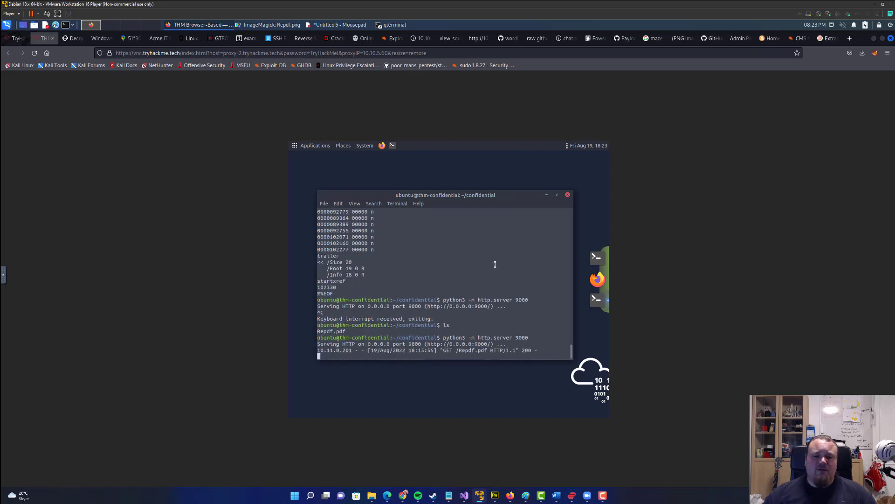
pyautogui.click(338, 204)
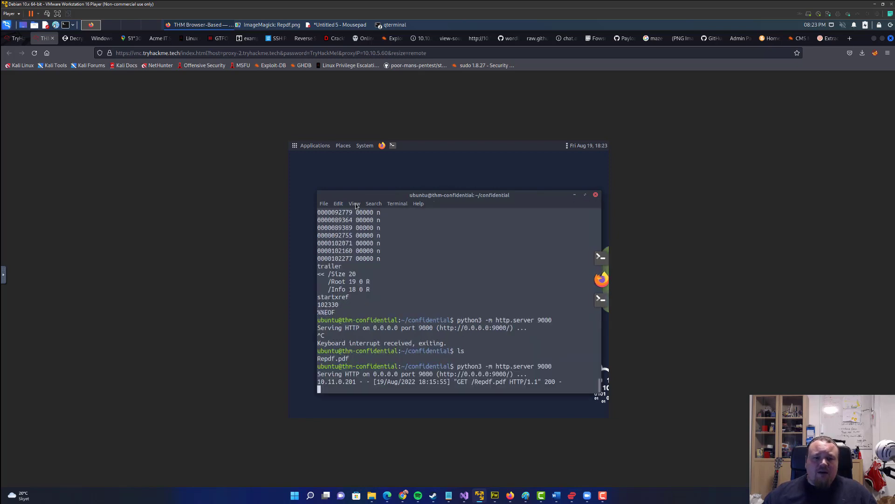
pyautogui.click(354, 203)
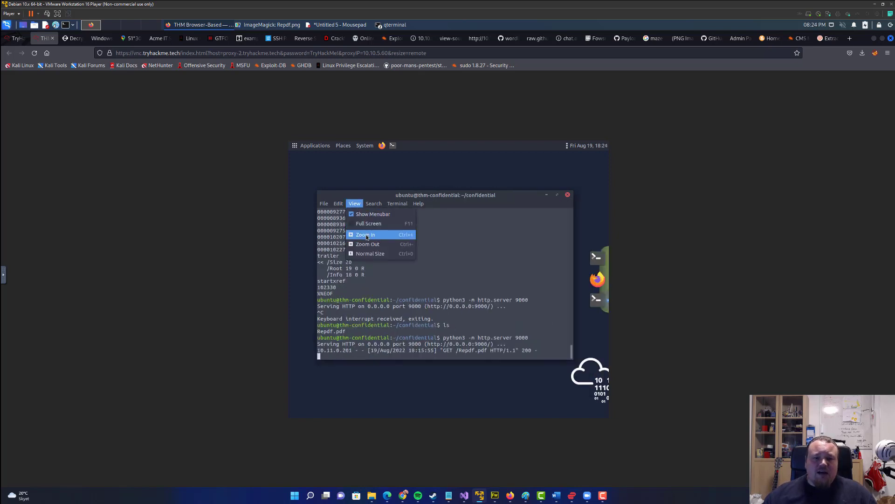
pyautogui.click(364, 234)
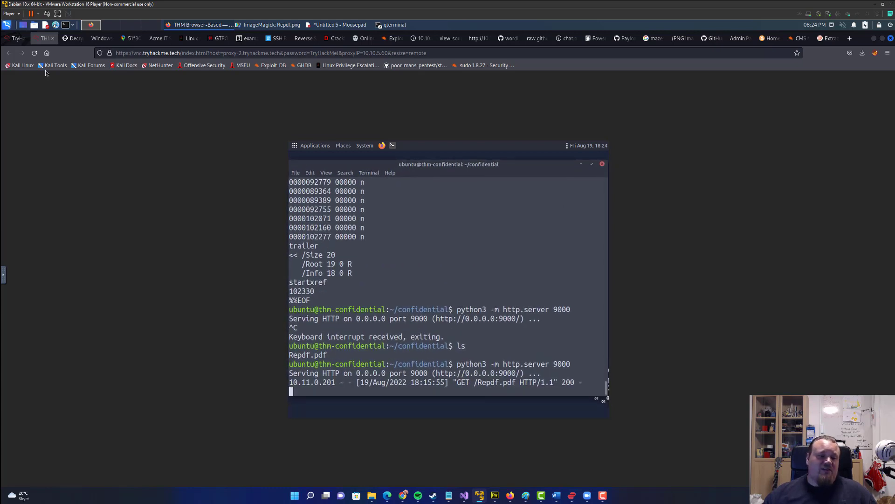
pyautogui.moveTo(242, 79)
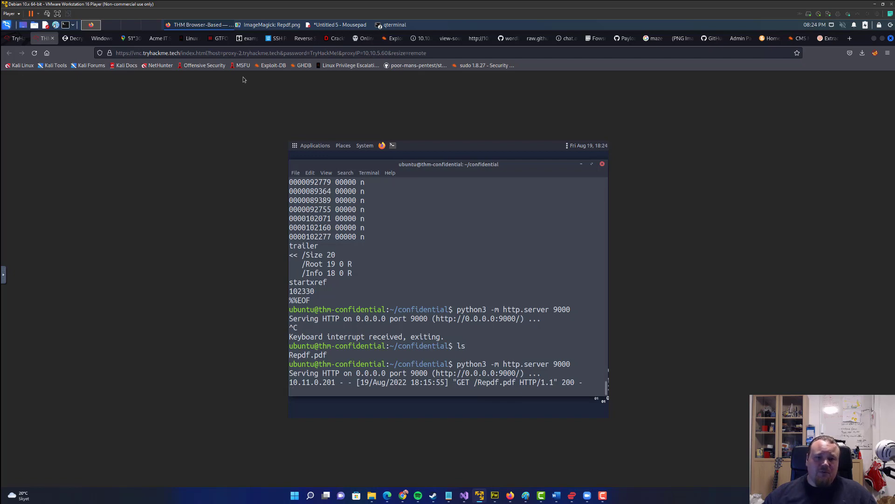
# Return to the TryHackMe room and highlight the /home/ubuntu/confidential path in Task 1.
pyautogui.click(16, 38)
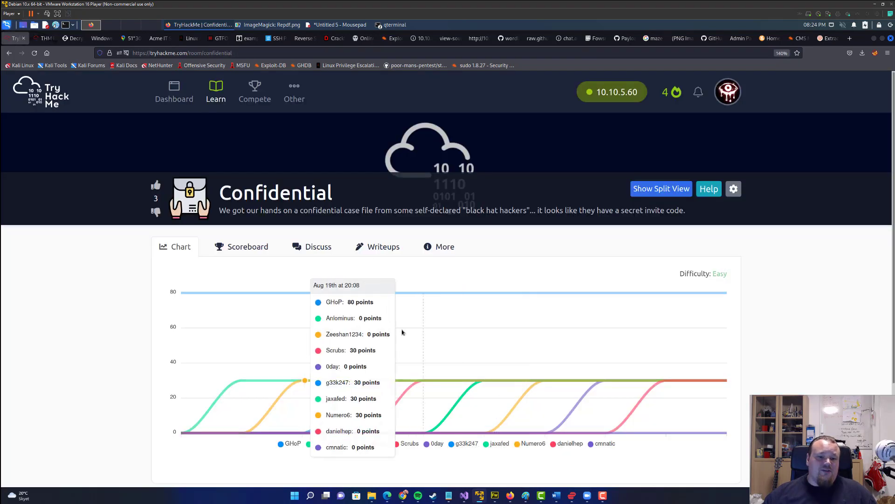
pyautogui.scroll(-3)
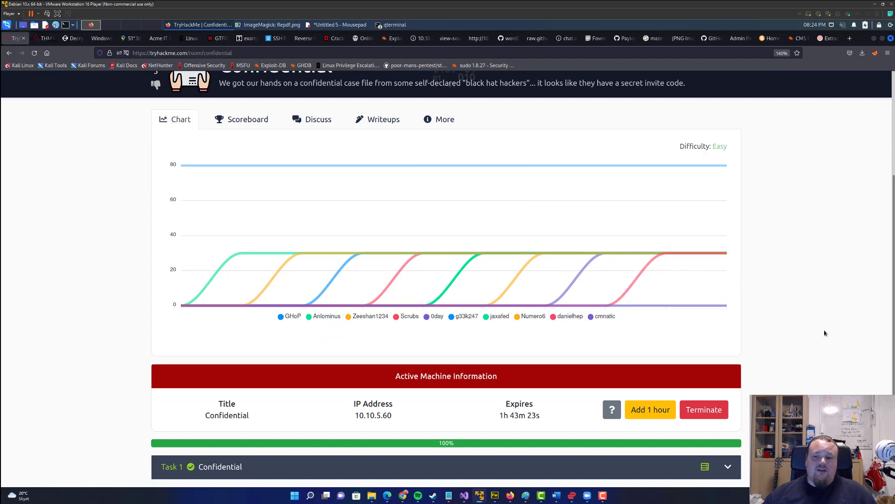
pyautogui.scroll(-3)
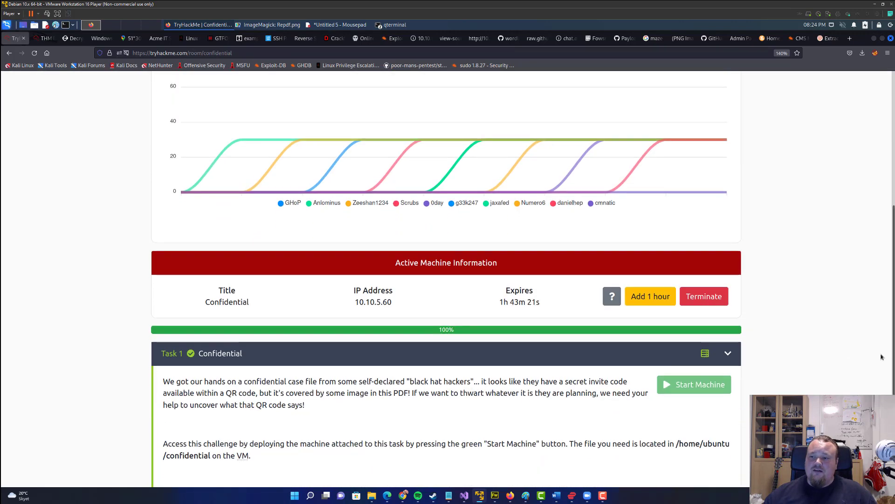
pyautogui.moveTo(722, 451)
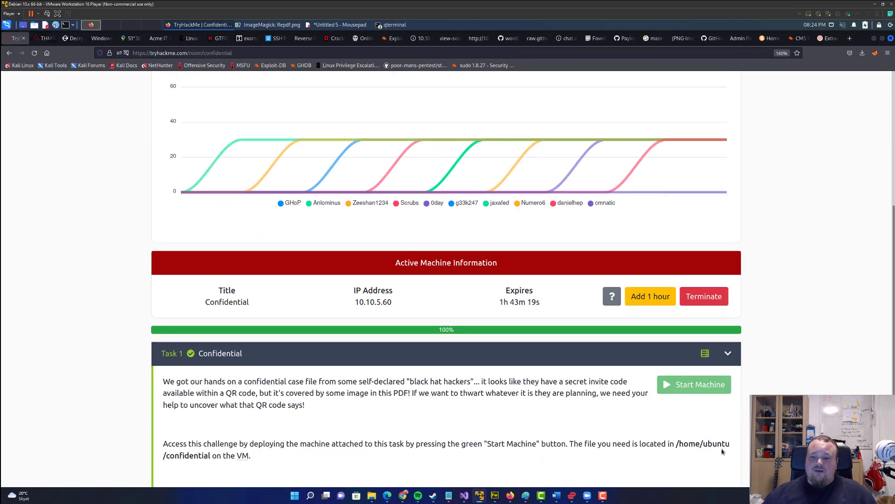
pyautogui.moveTo(677, 443); pyautogui.dragTo(209, 455)
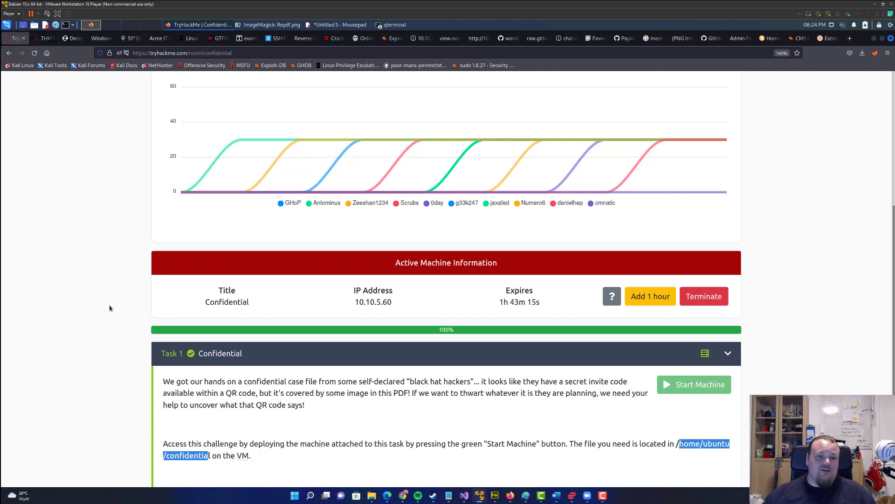
pyautogui.click(43, 38)
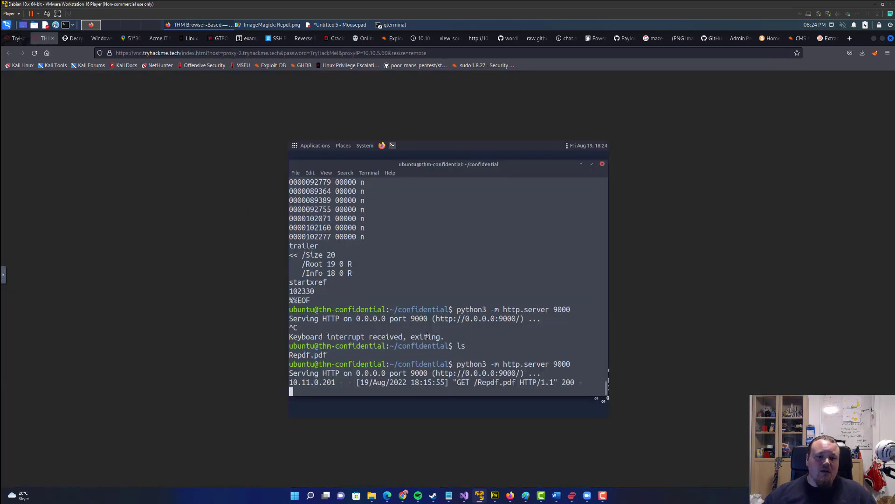
pyautogui.doubleClick(308, 354)
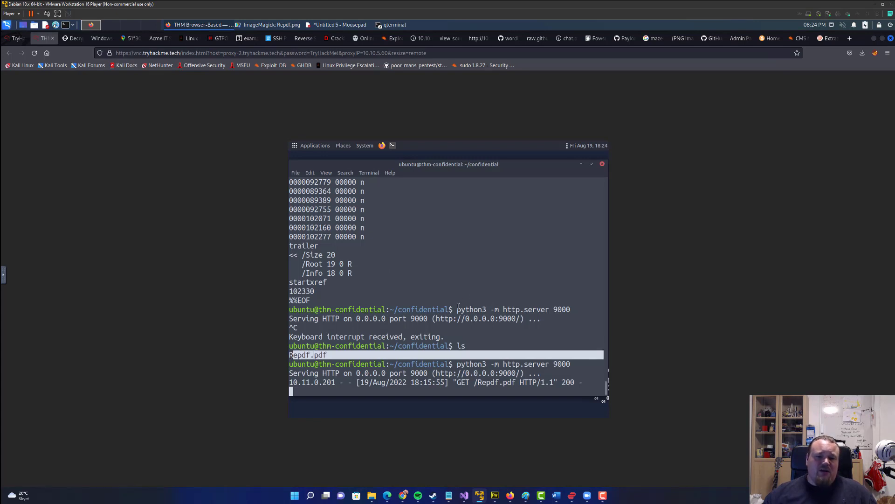
pyautogui.doubleClick(513, 308)
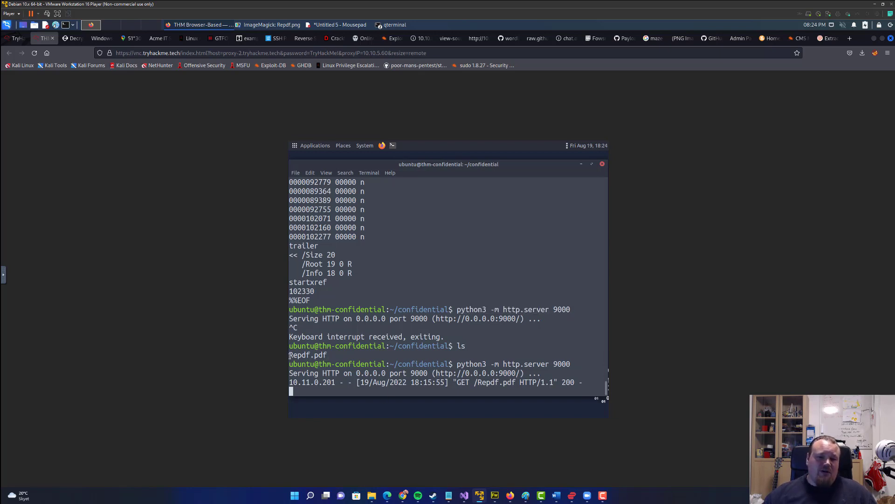
pyautogui.doubleClick(308, 355)
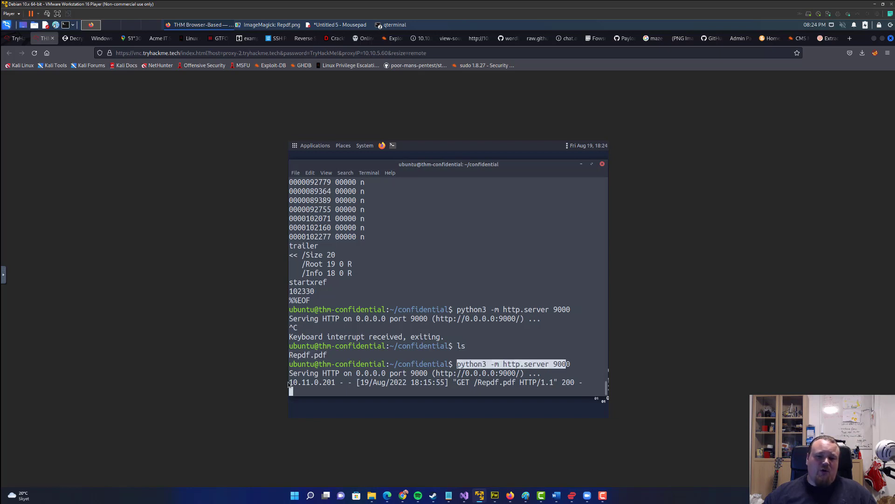
pyautogui.moveTo(227, 323)
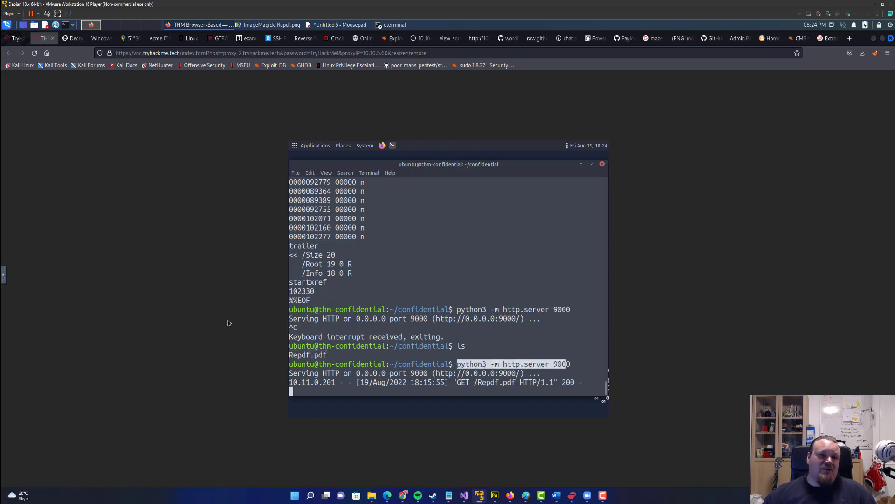
# Bring the home-directory terminal forward and copy the Repdf.pdf filename.
pyautogui.click(39, 38)
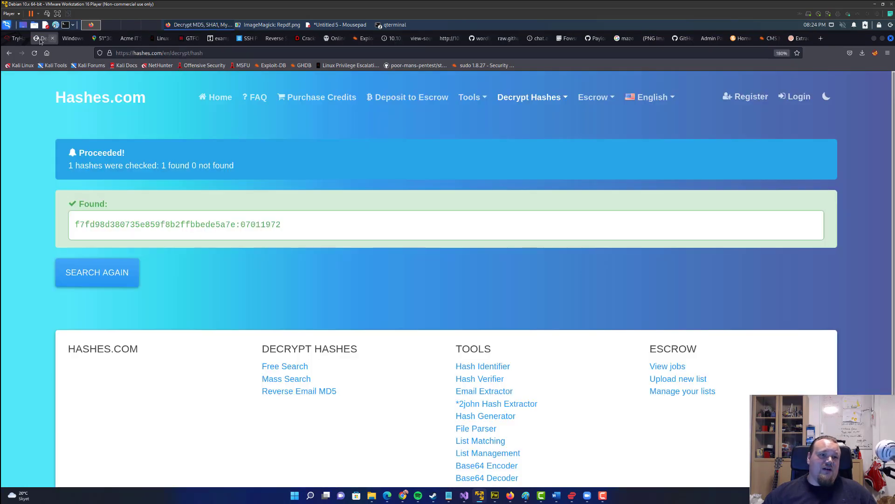
pyautogui.click(18, 38)
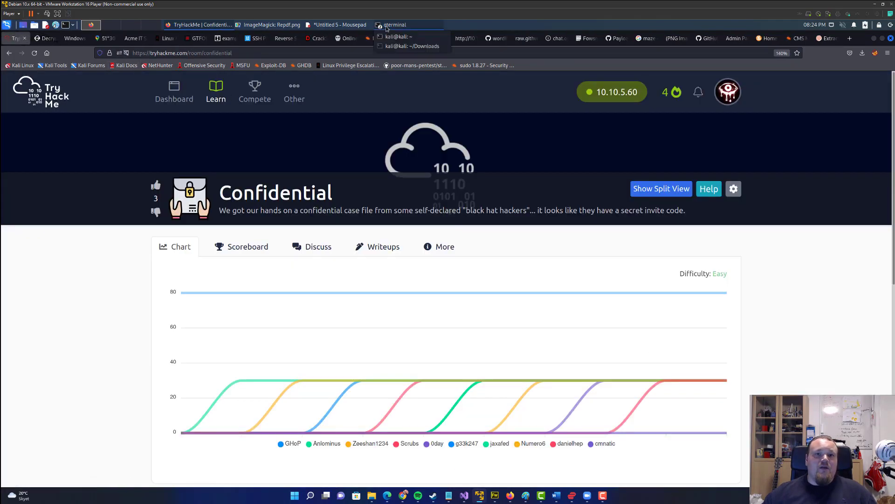
pyautogui.click(394, 25)
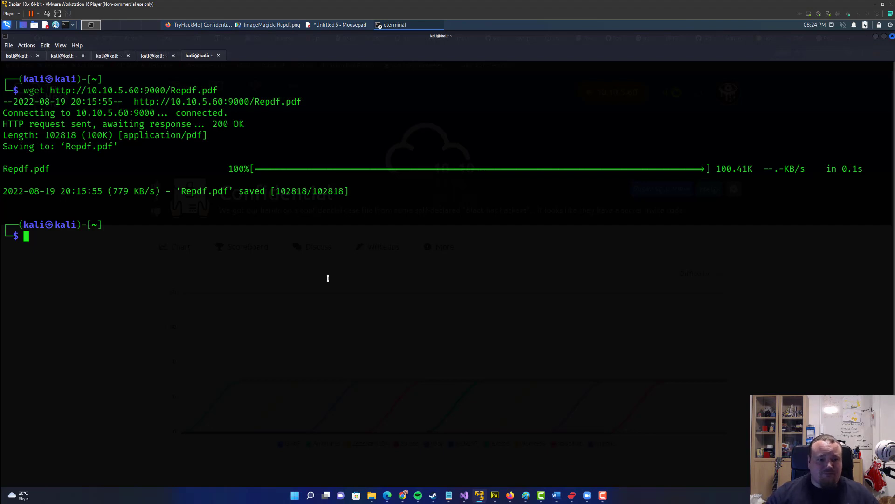
pyautogui.doubleClick(278, 101)
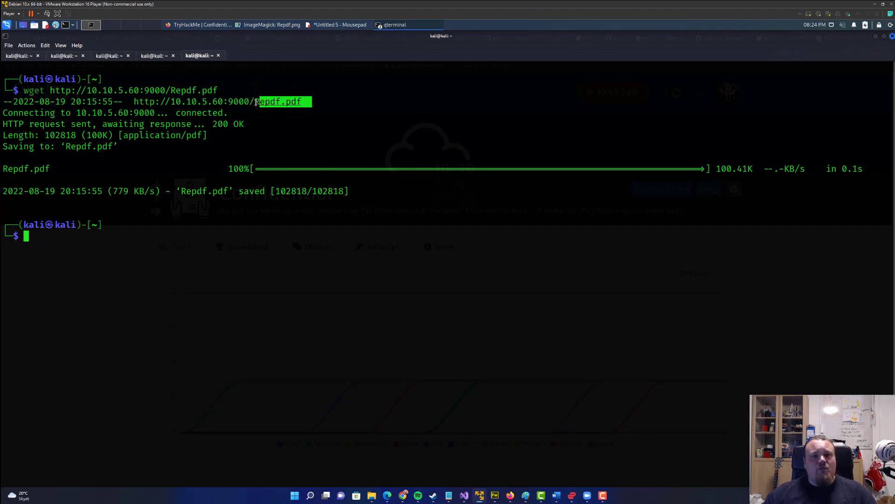
pyautogui.rightClick(279, 102)
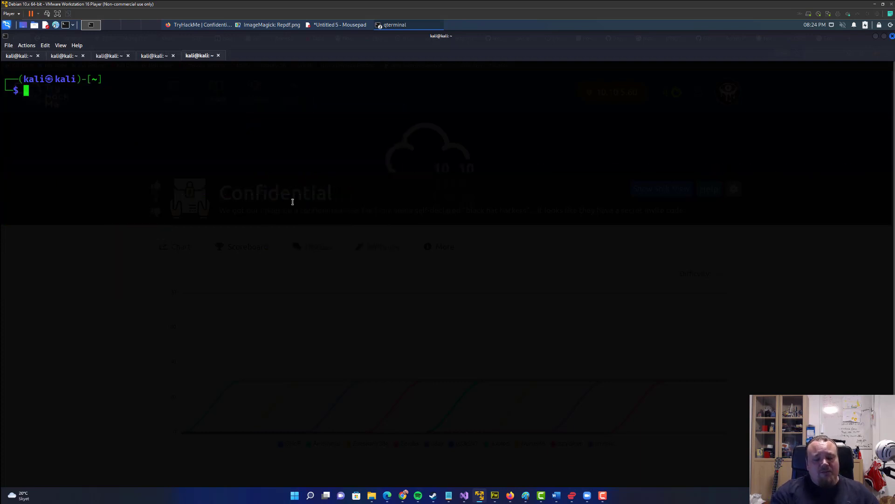
# Run 'strings Repdf.pdf', scroll through the raw PDF output, then clear the screen.
pyautogui.write('strings Repdf.pdf')
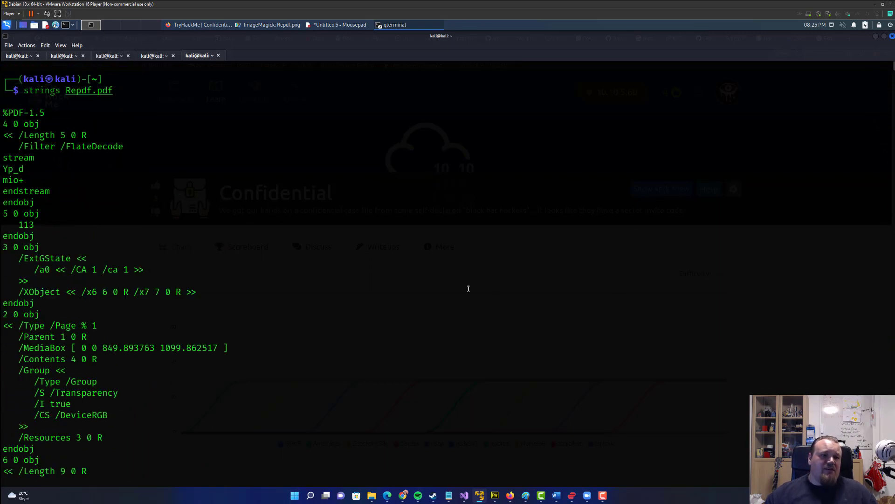
pyautogui.scroll(-3)
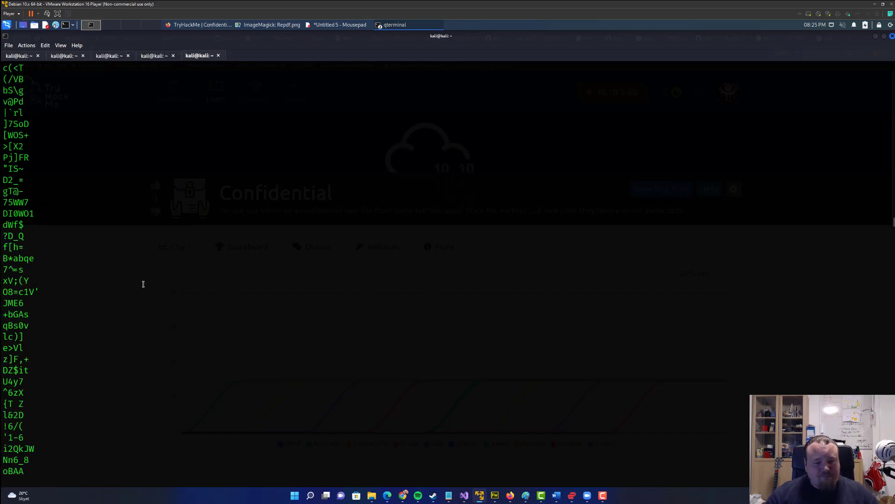
pyautogui.write('clear')
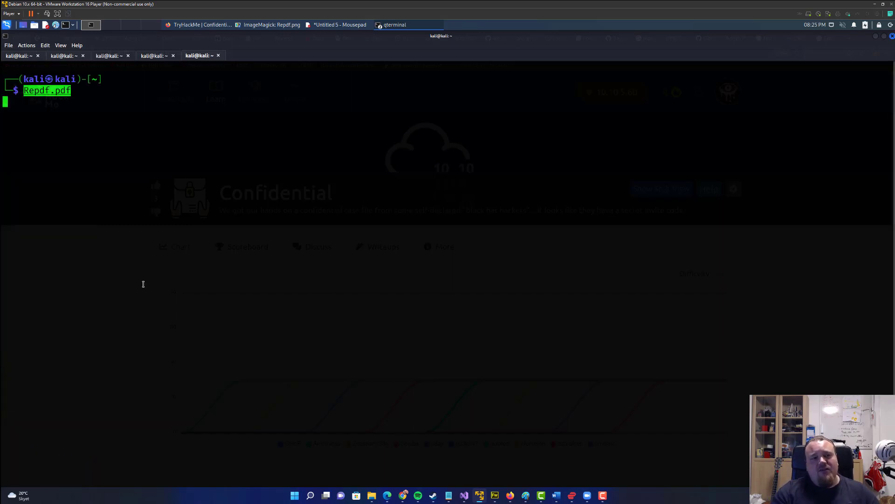
# Run exiftool on Repdf.pdf, showing a one-page PDF 1.5 from cairo 1.17.4.
pyautogui.write('e')
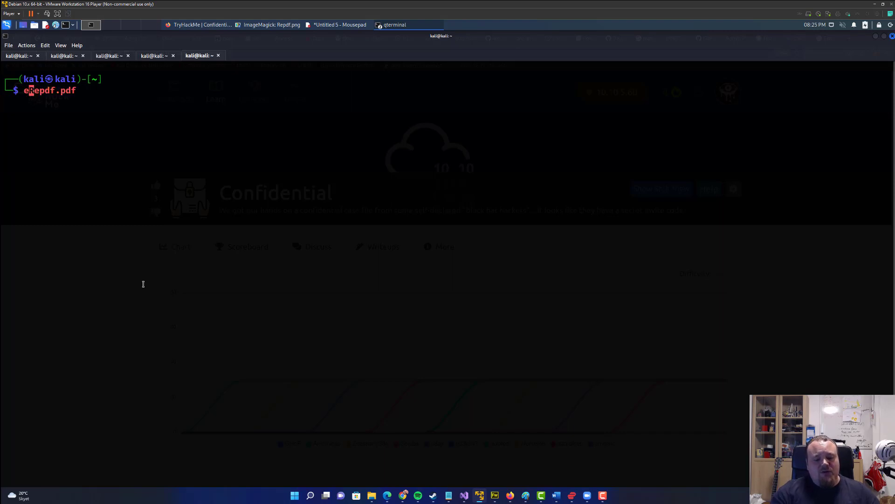
pyautogui.write('xiftool')
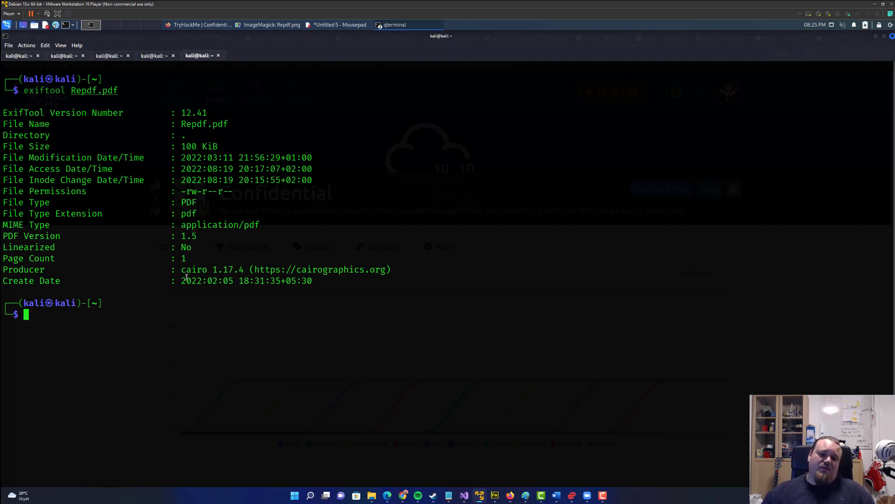
pyautogui.moveTo(182, 269); pyautogui.dragTo(264, 269)
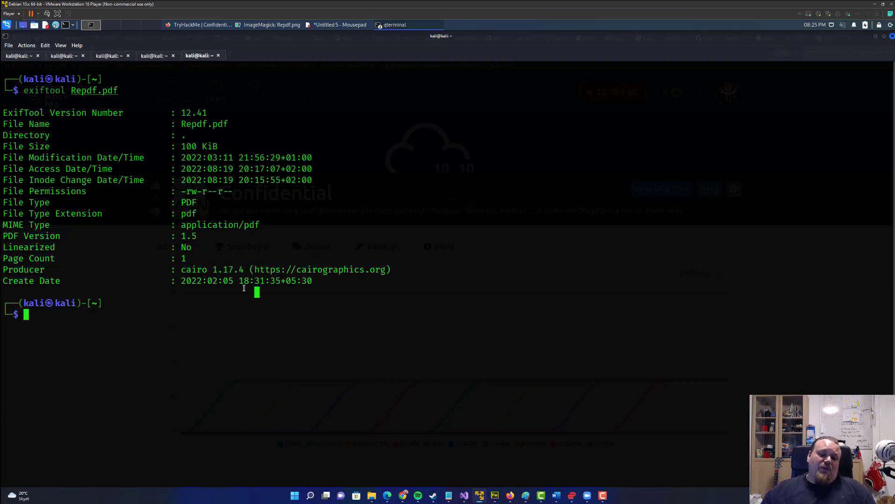
pyautogui.write('streg')
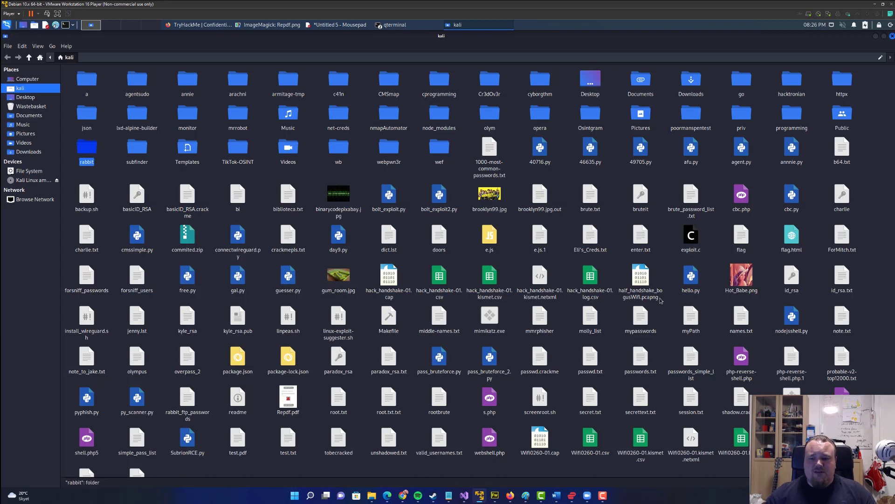
# Open Repdf.pdf from Thunar's kali home folder in the document viewer.
pyautogui.click(237, 400)
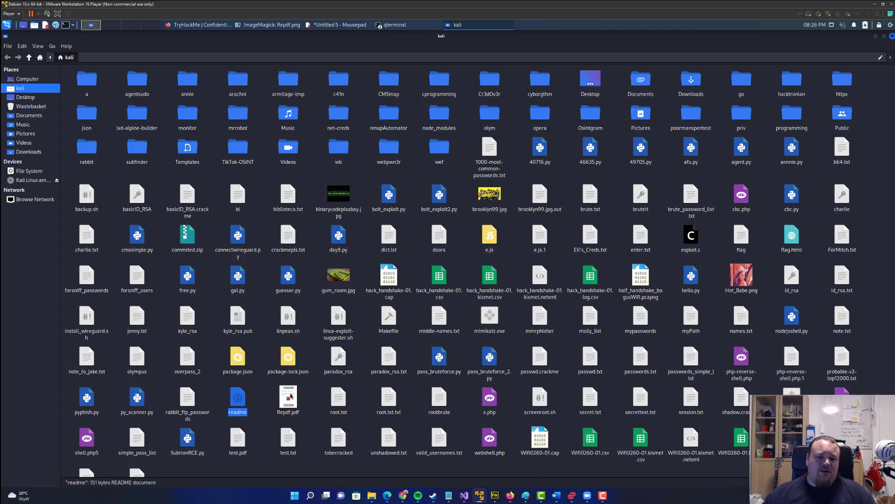
pyautogui.doubleClick(287, 398)
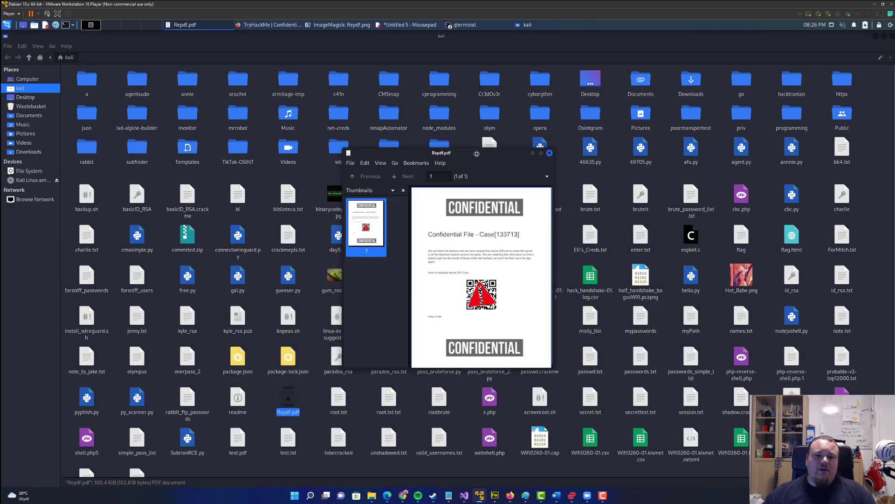
# Maximize Atril and scroll the Confidential File page down to 'Keep it safe'.
pyautogui.click(541, 153)
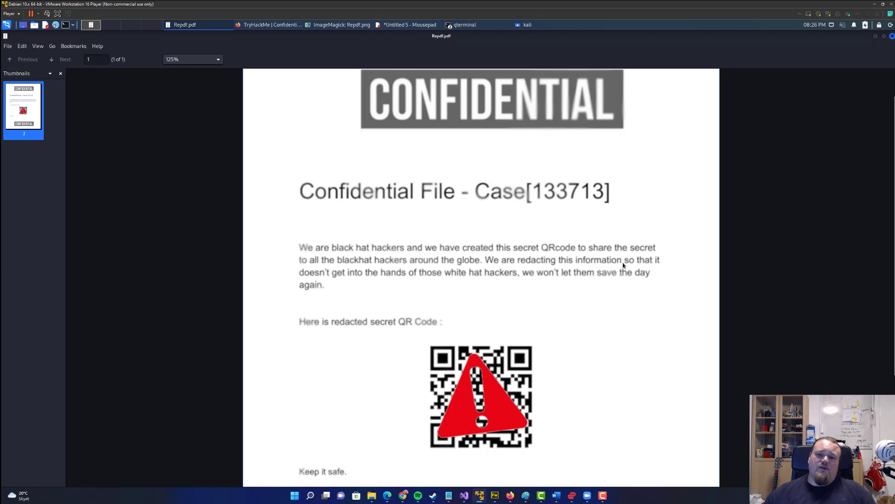
pyautogui.moveTo(425, 240)
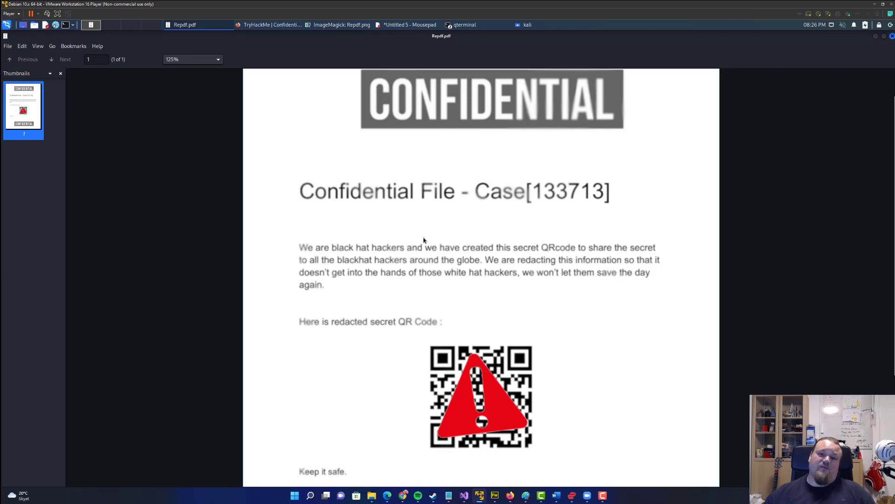
pyautogui.moveTo(394, 264)
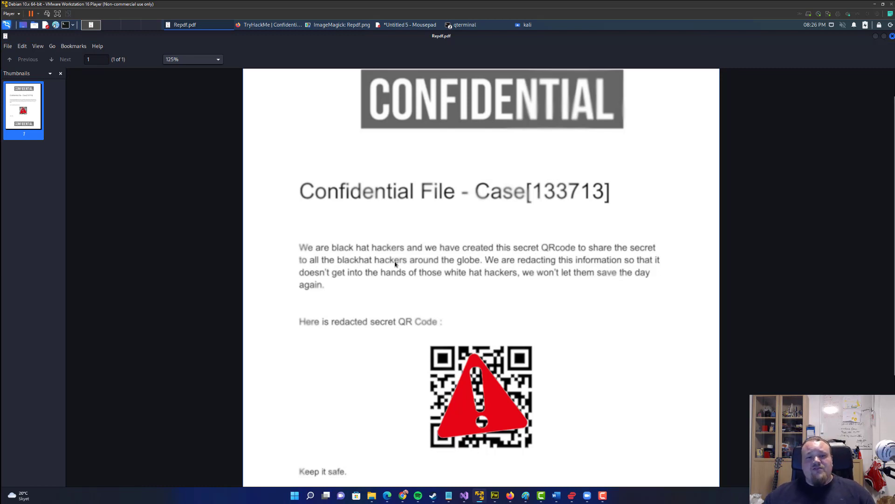
pyautogui.moveTo(439, 290)
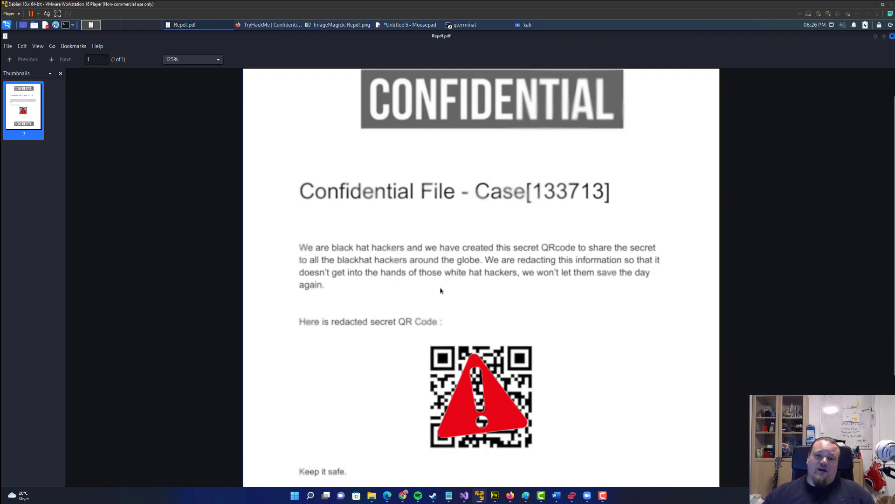
pyautogui.scroll(-3)
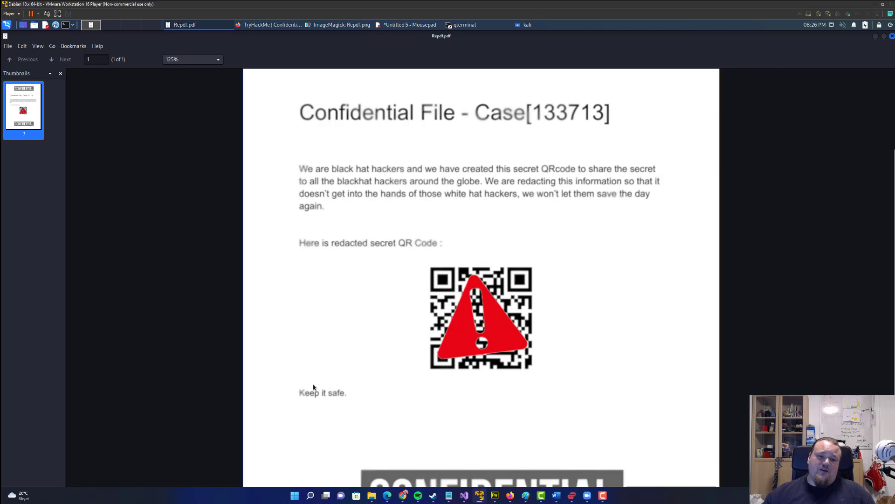
pyautogui.scroll(-3)
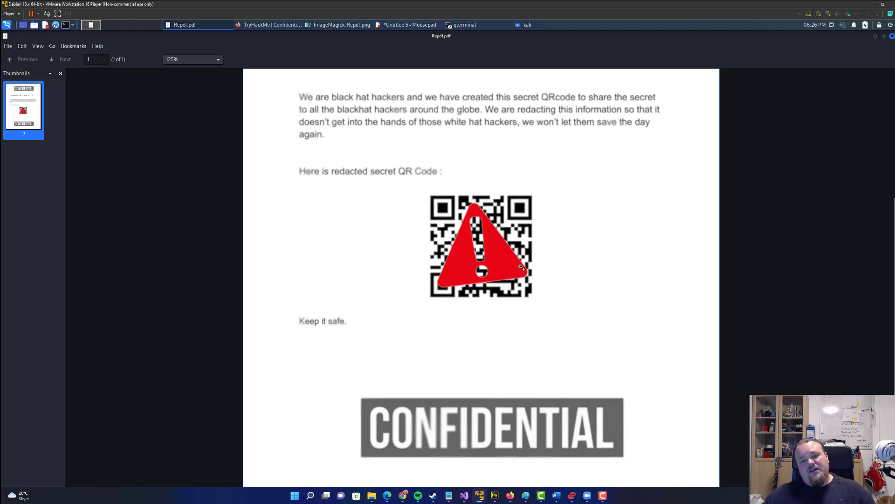
pyautogui.moveTo(531, 287)
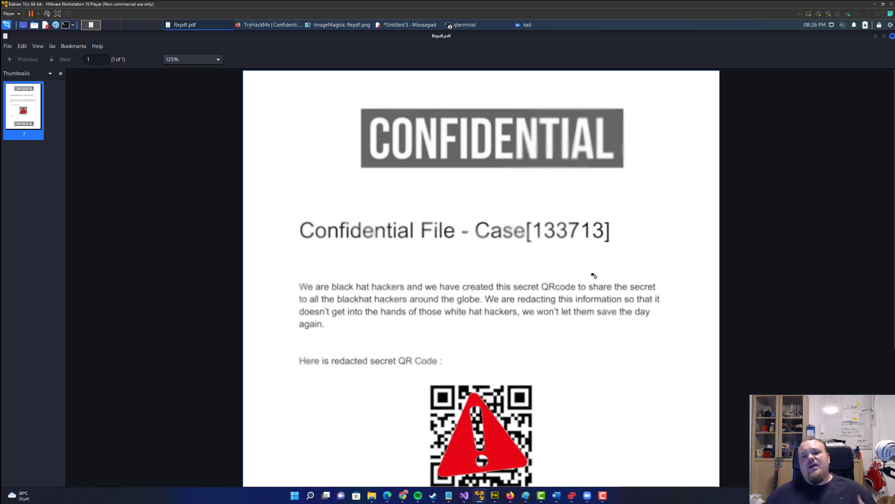
pyautogui.moveTo(487, 279)
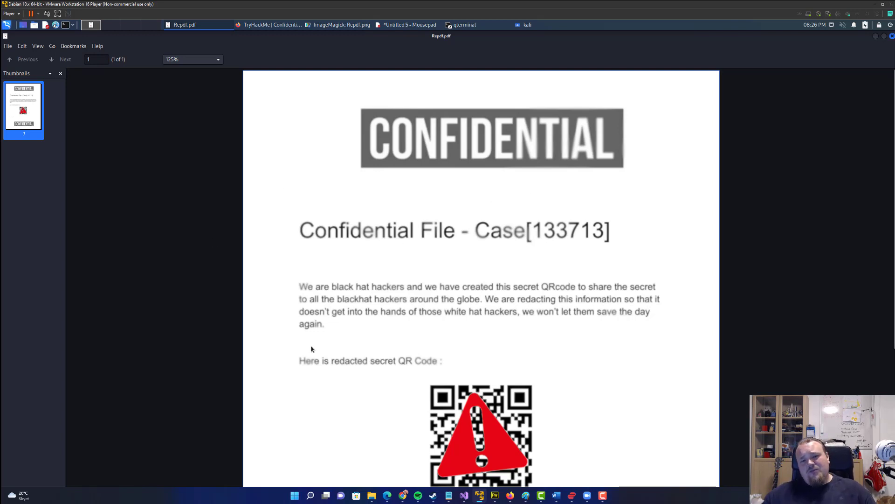
pyautogui.moveTo(311, 376)
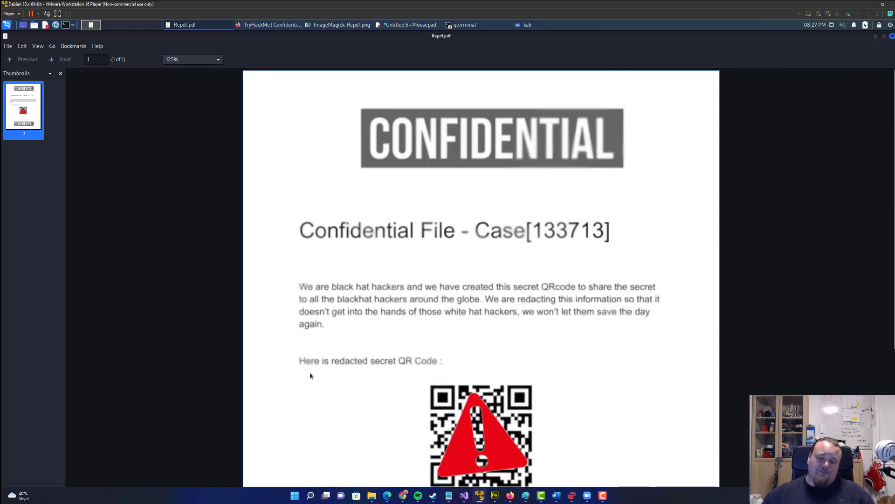
pyautogui.moveTo(487, 335)
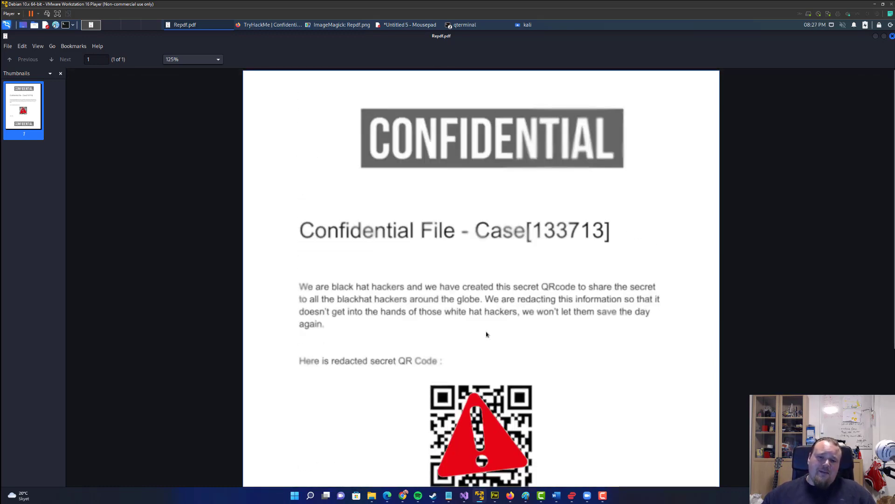
pyautogui.scroll(-3)
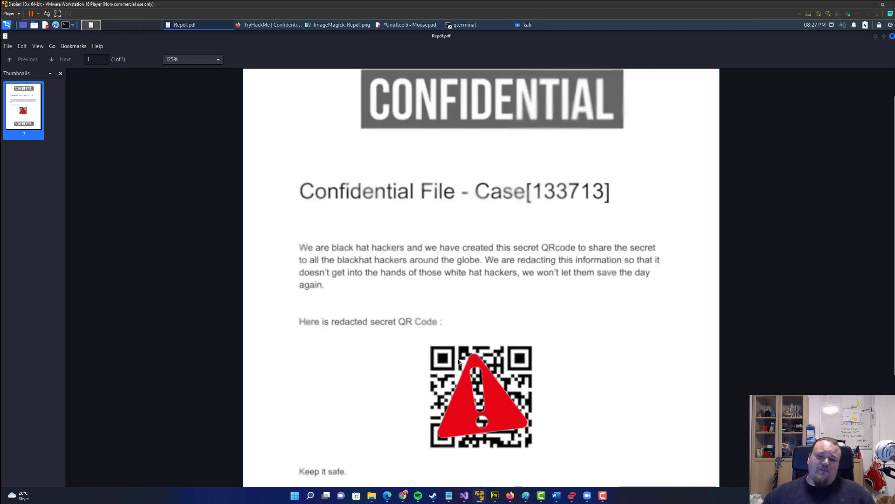
pyautogui.moveTo(464, 410)
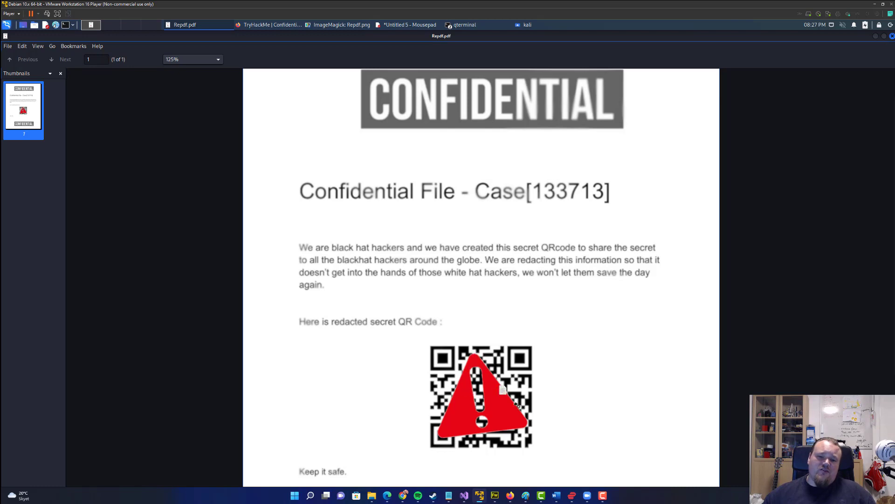
pyautogui.moveTo(460, 394)
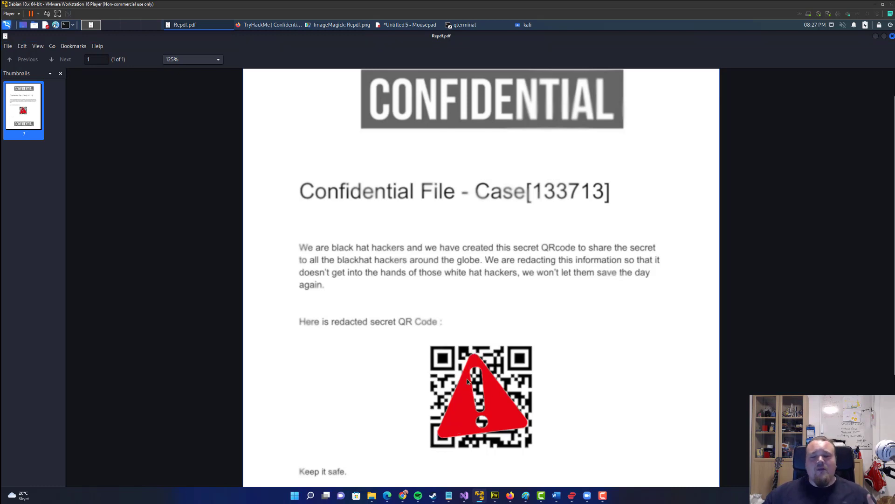
pyautogui.moveTo(453, 368)
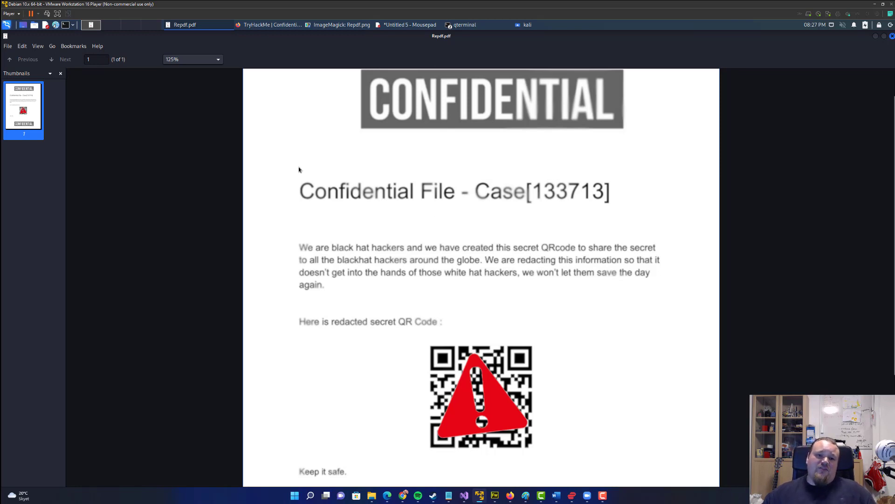
pyautogui.moveTo(300, 173)
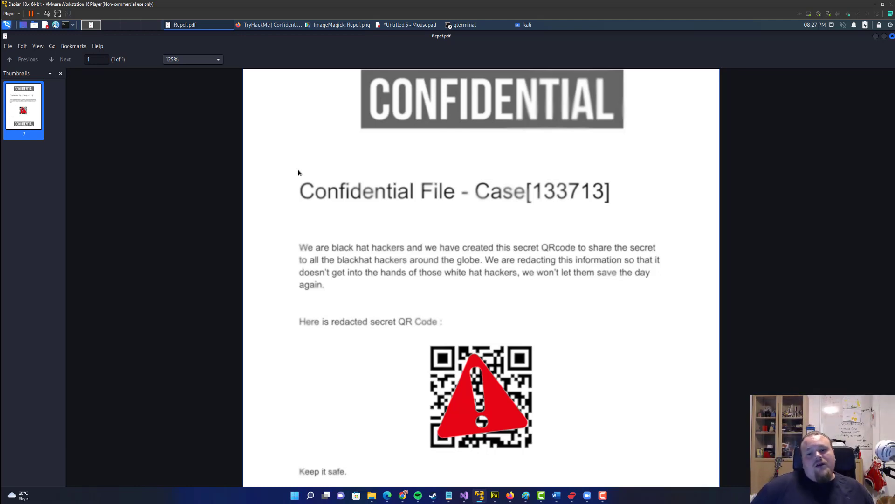
pyautogui.moveTo(331, 91)
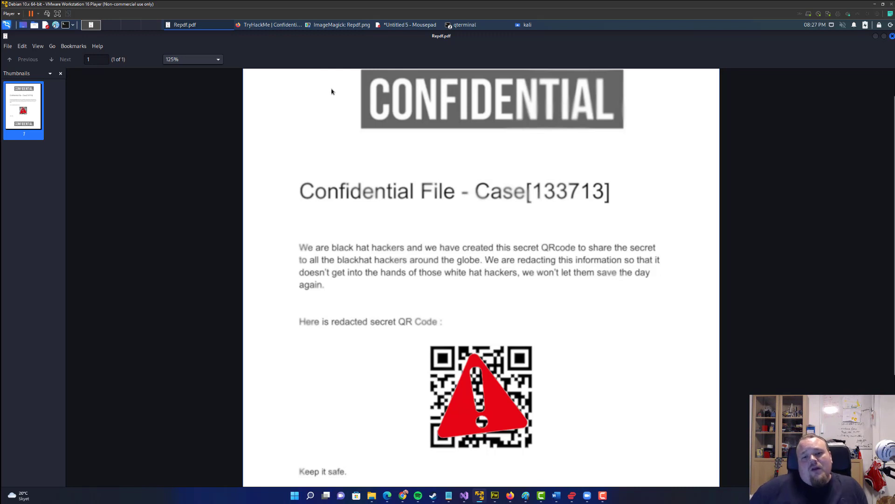
pyautogui.moveTo(550, 213)
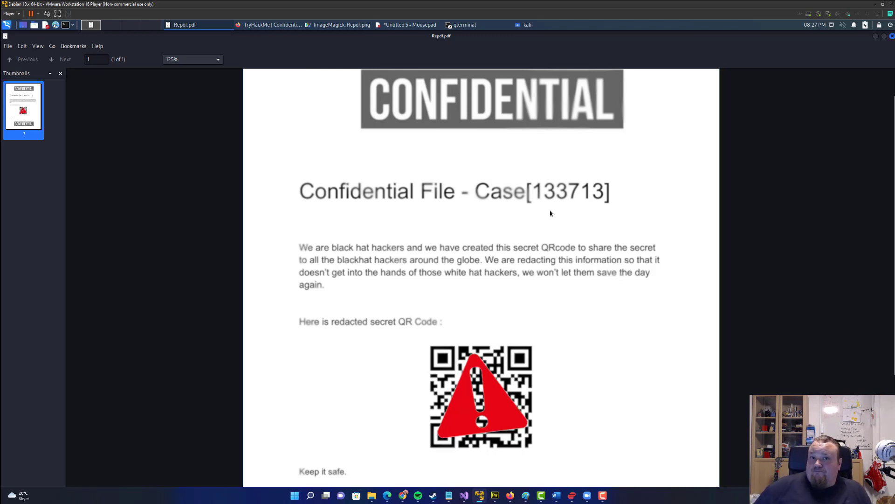
pyautogui.moveTo(264, 137)
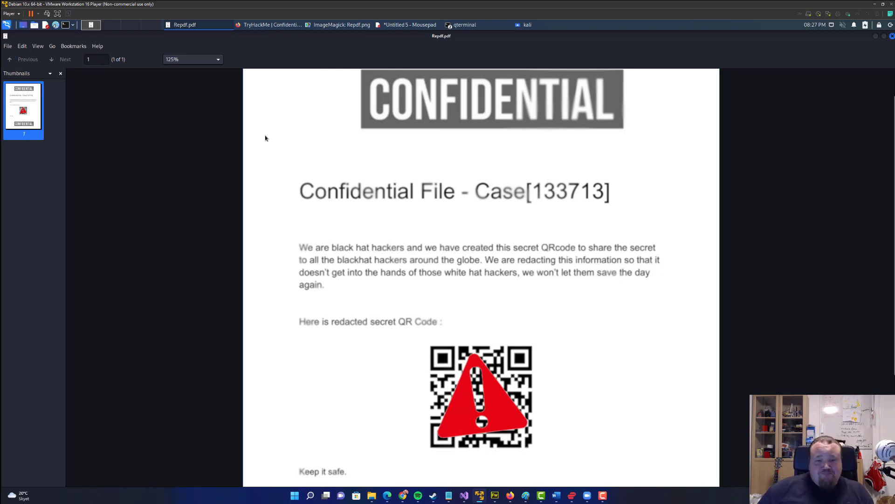
pyautogui.moveTo(422, 161)
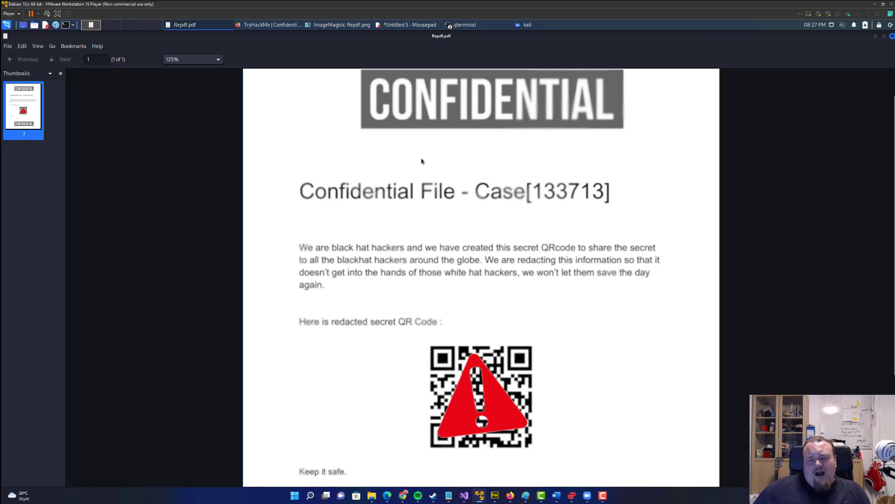
pyautogui.moveTo(407, 158)
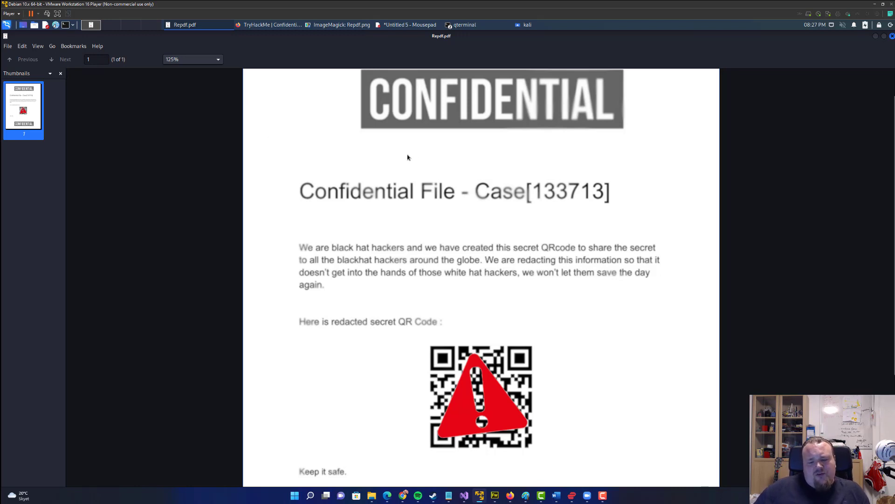
pyautogui.moveTo(422, 156)
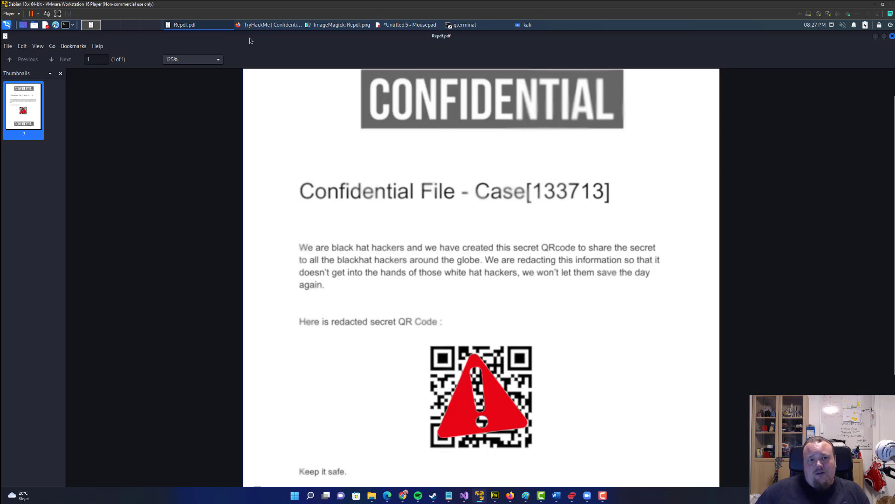
# Upload Repdf.pdf to PDF Candy's Extract Images from PDF tool.
pyautogui.click(271, 25)
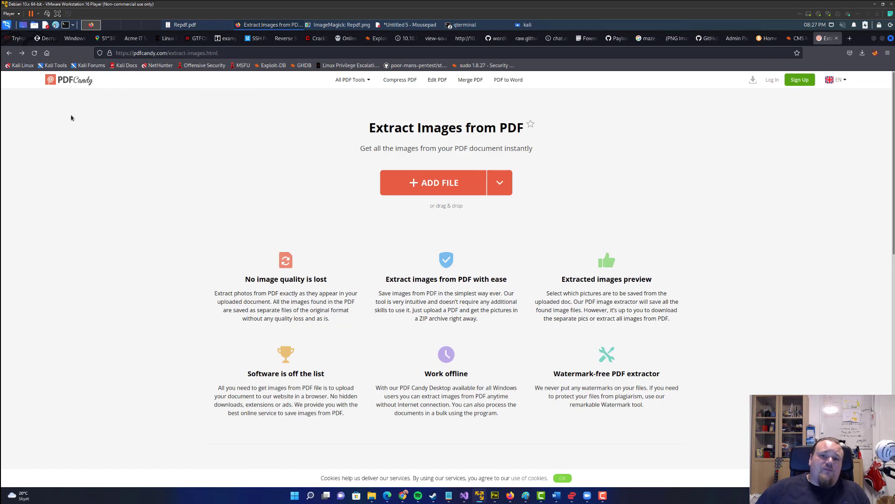
pyautogui.moveTo(239, 112)
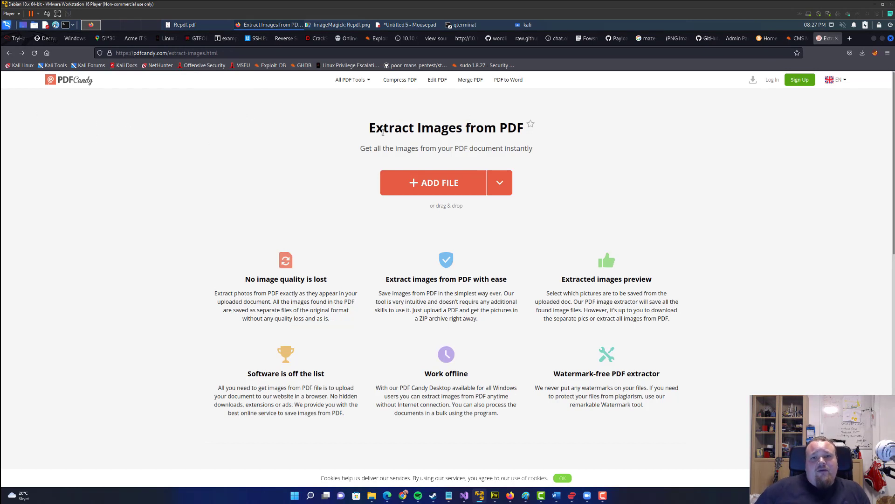
pyautogui.doubleClick(513, 127)
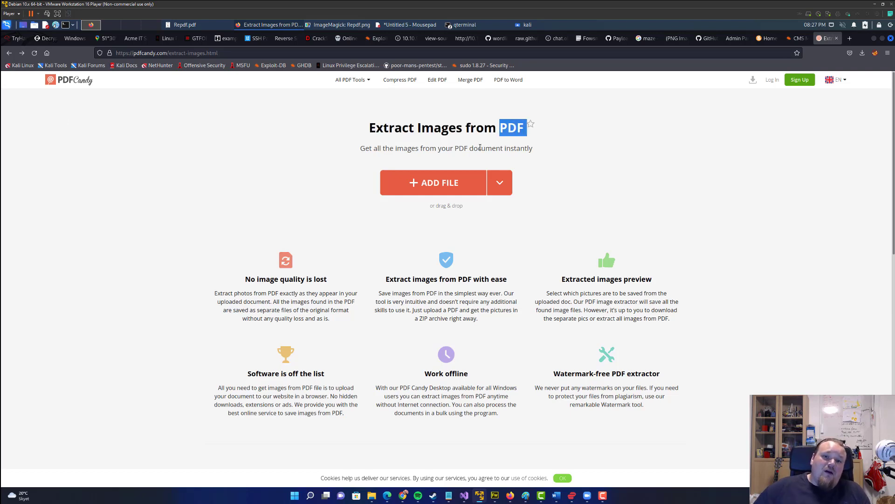
pyautogui.click(433, 183)
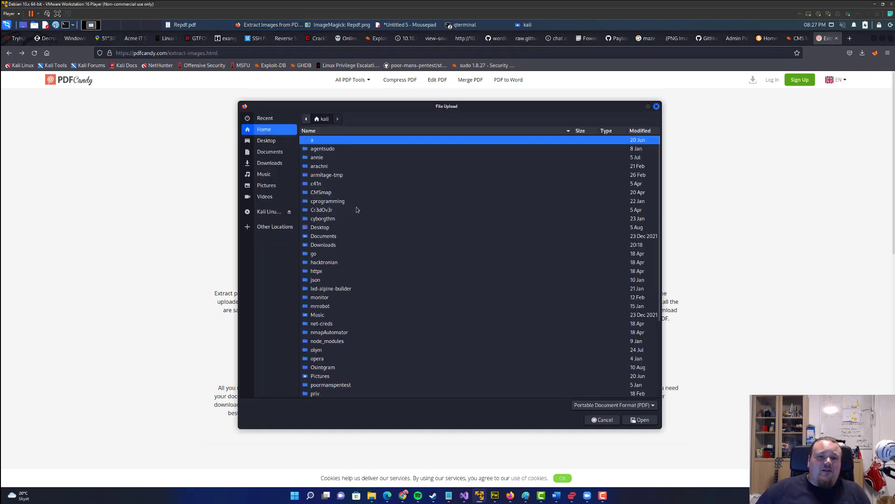
pyautogui.write('Re')
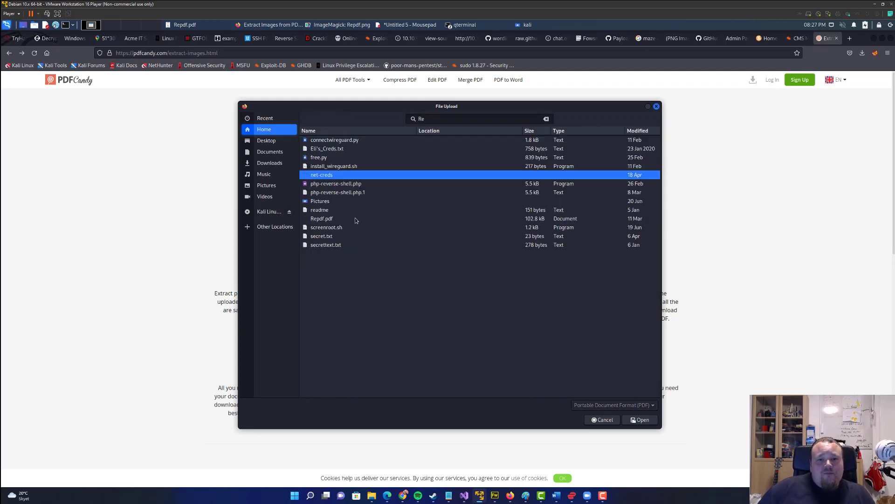
pyautogui.click(321, 219)
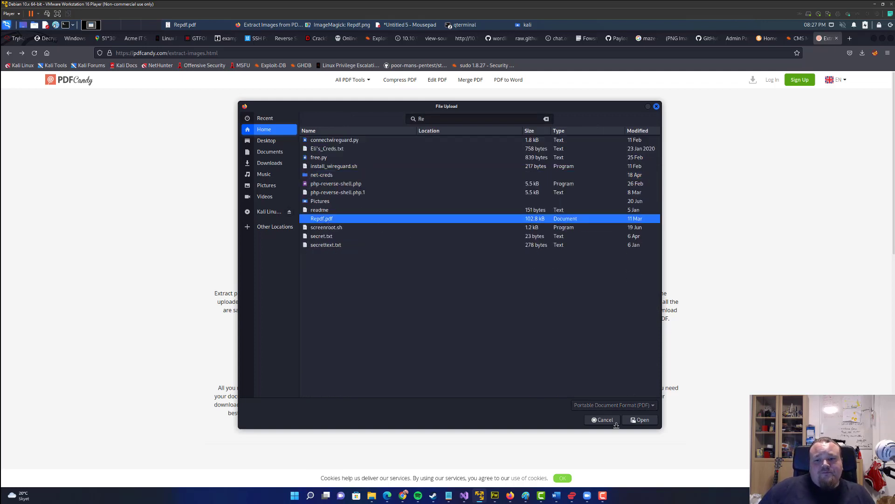
pyautogui.click(640, 419)
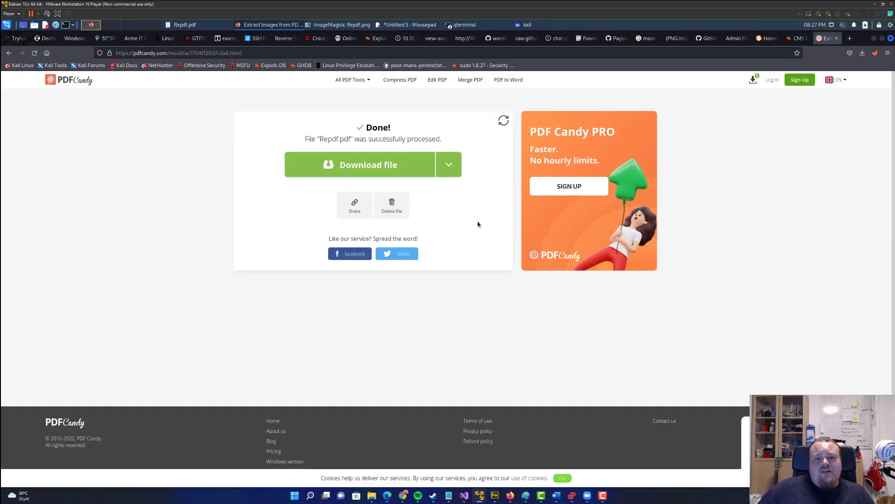
# Download the extracted images, opening Repdf.png with its unobscured QR code.
pyautogui.click(449, 165)
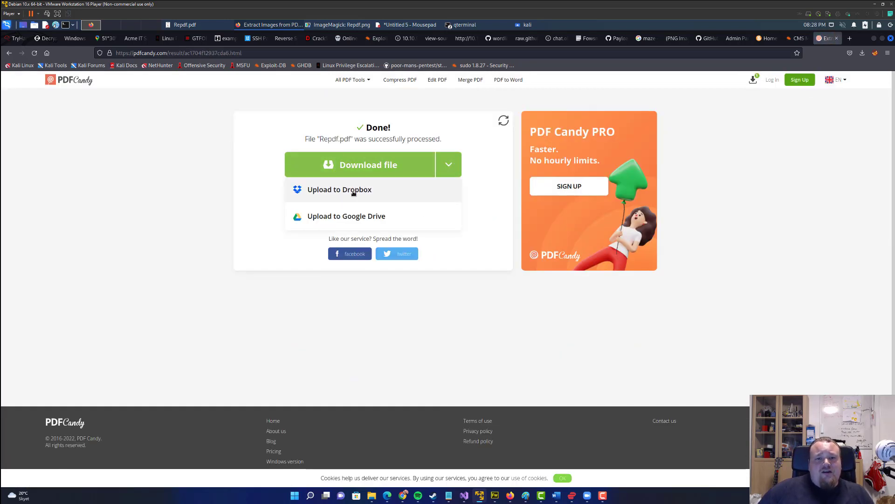
pyautogui.click(369, 165)
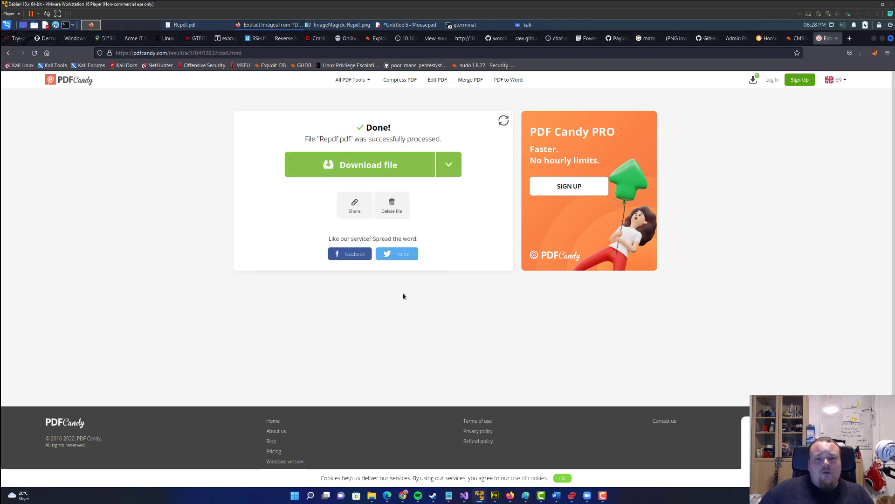
pyautogui.click(341, 25)
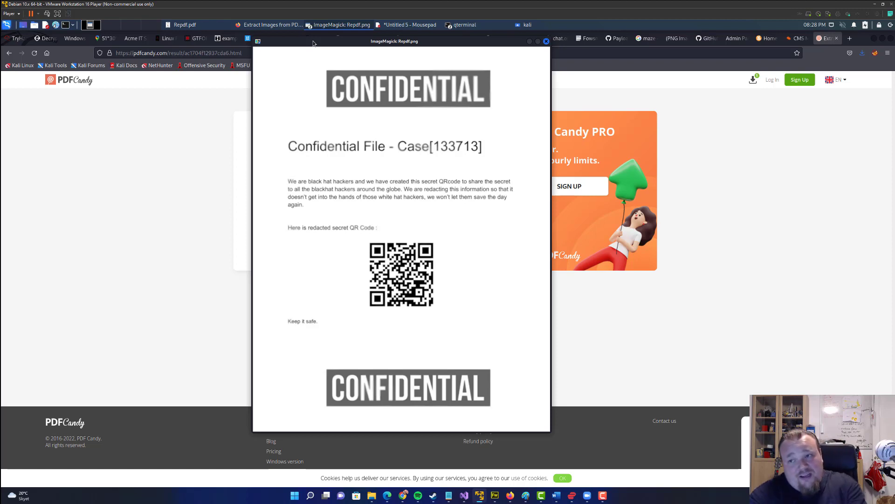
pyautogui.moveTo(362, 48)
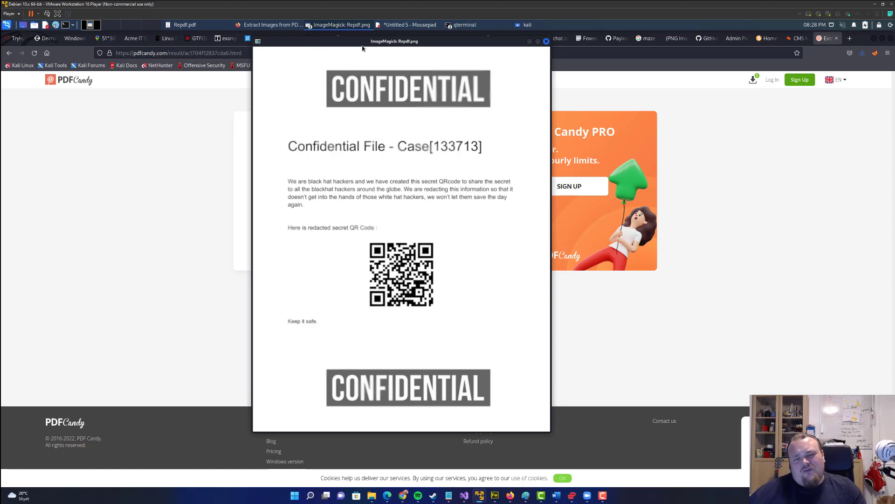
pyautogui.moveTo(443, 198)
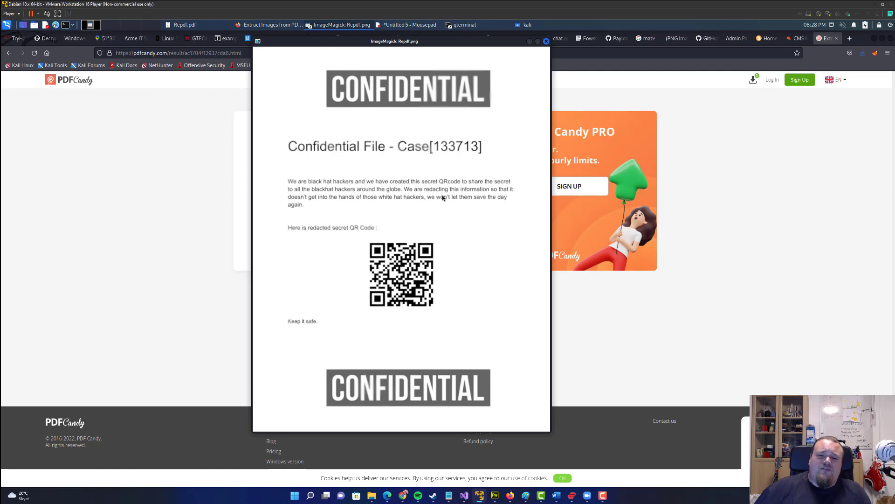